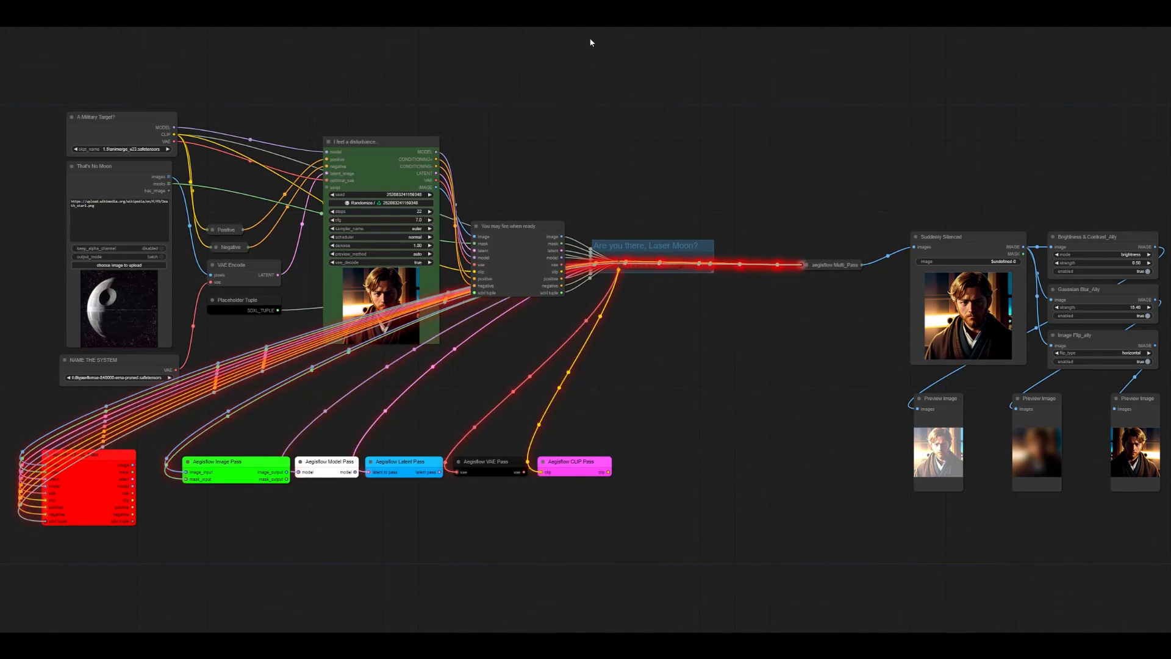
{"action": "mouse_move", "coordinate": [689, 186]}
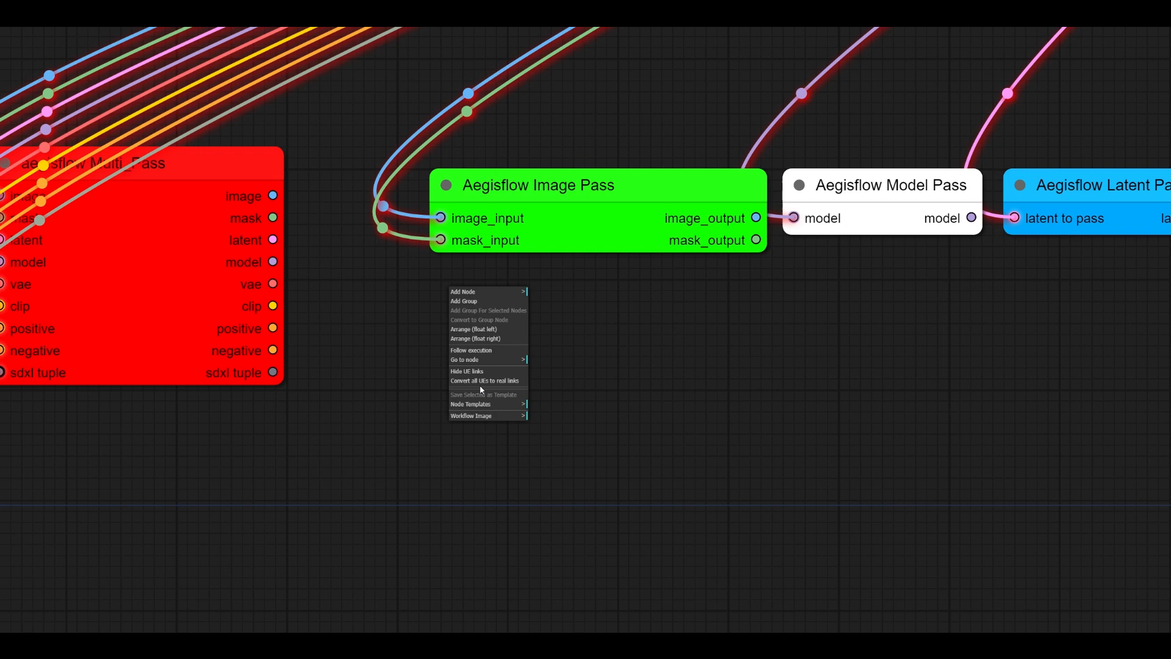
Add an empty Note node from node search beside the Aegisflow Image Pass node.
{"action": "left_click", "coordinate": [463, 292]}
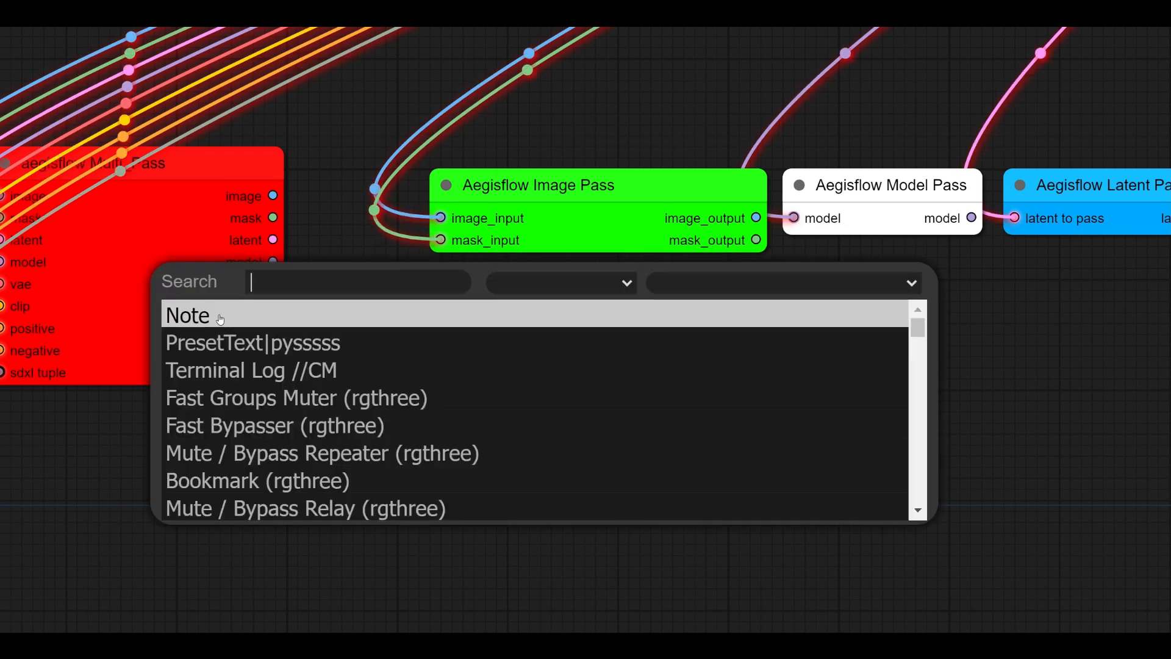
{"action": "left_click", "coordinate": [186, 315]}
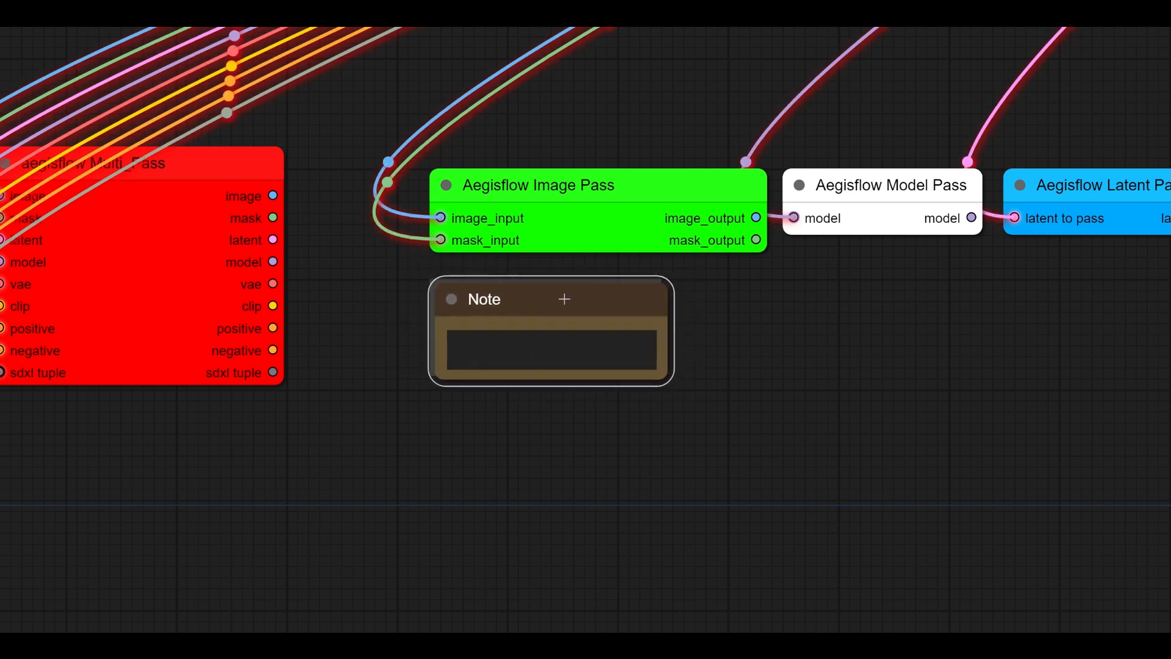
{"action": "right_click", "coordinate": [523, 299]}
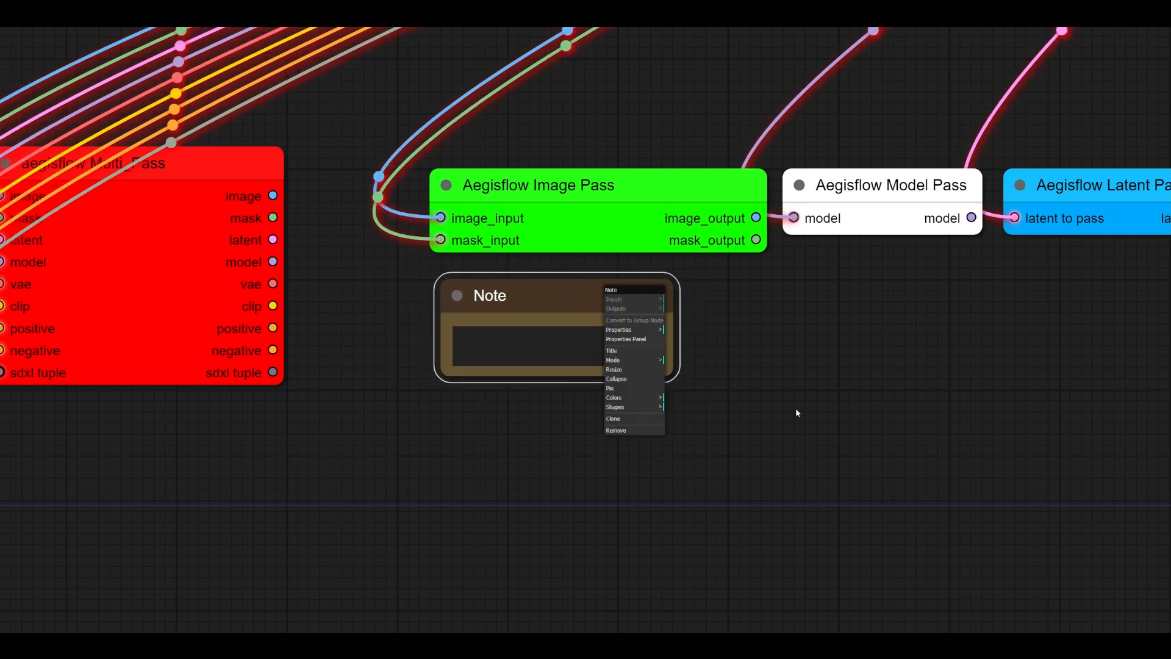
{"action": "mouse_move", "coordinate": [623, 431]}
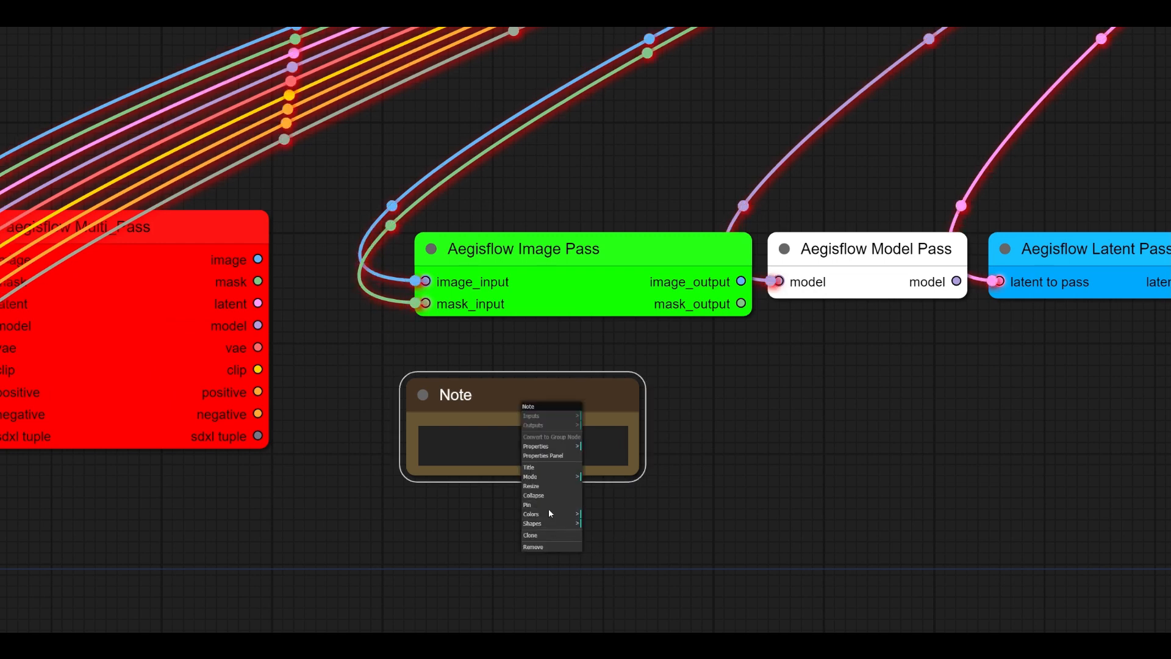
{"action": "left_click", "coordinate": [606, 607]}
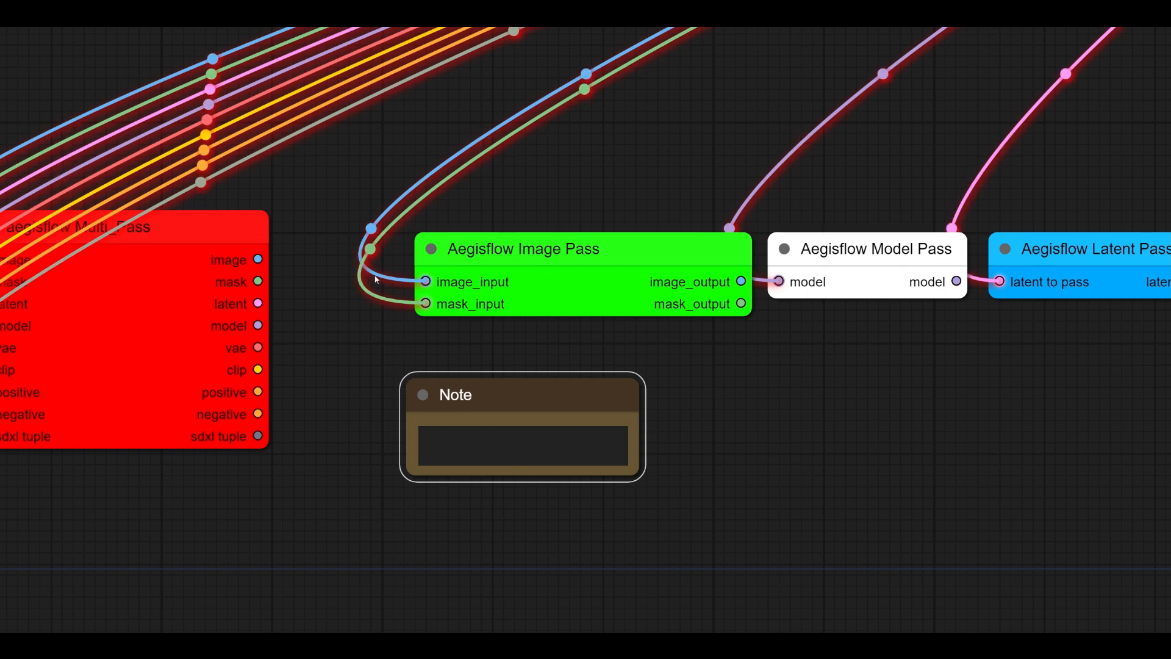
{"action": "left_click", "coordinate": [521, 394]}
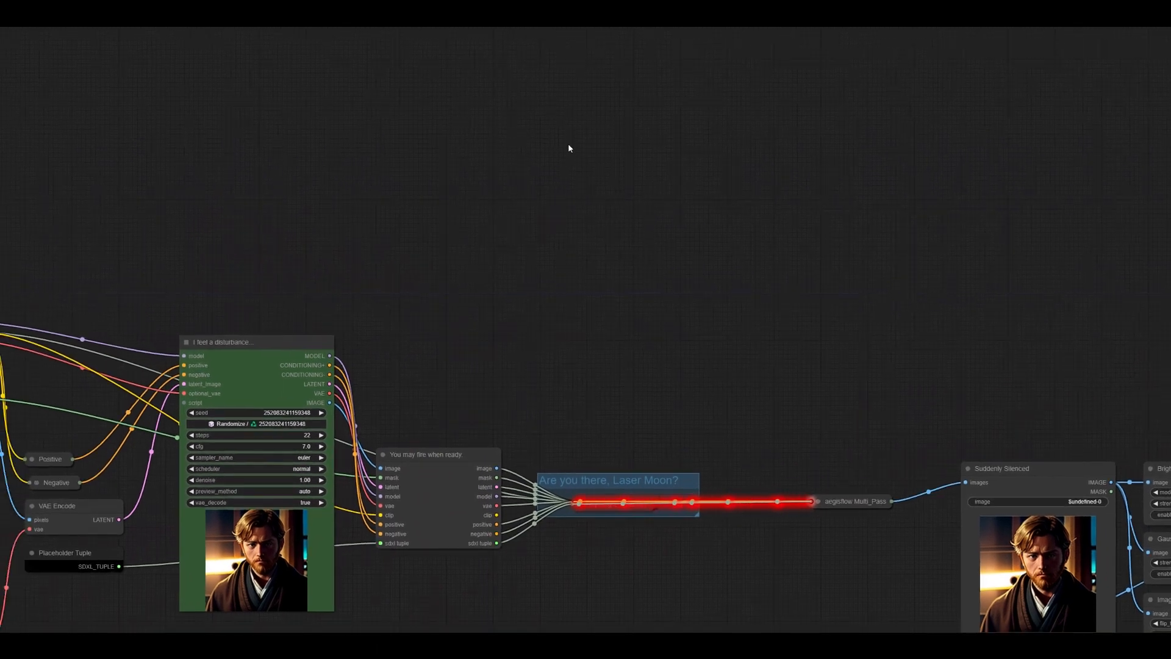
Insert the 0b_commons node template (seed, folder-path, latent senders) onto empty canvas, then another template.
{"action": "right_click", "coordinate": [570, 147]}
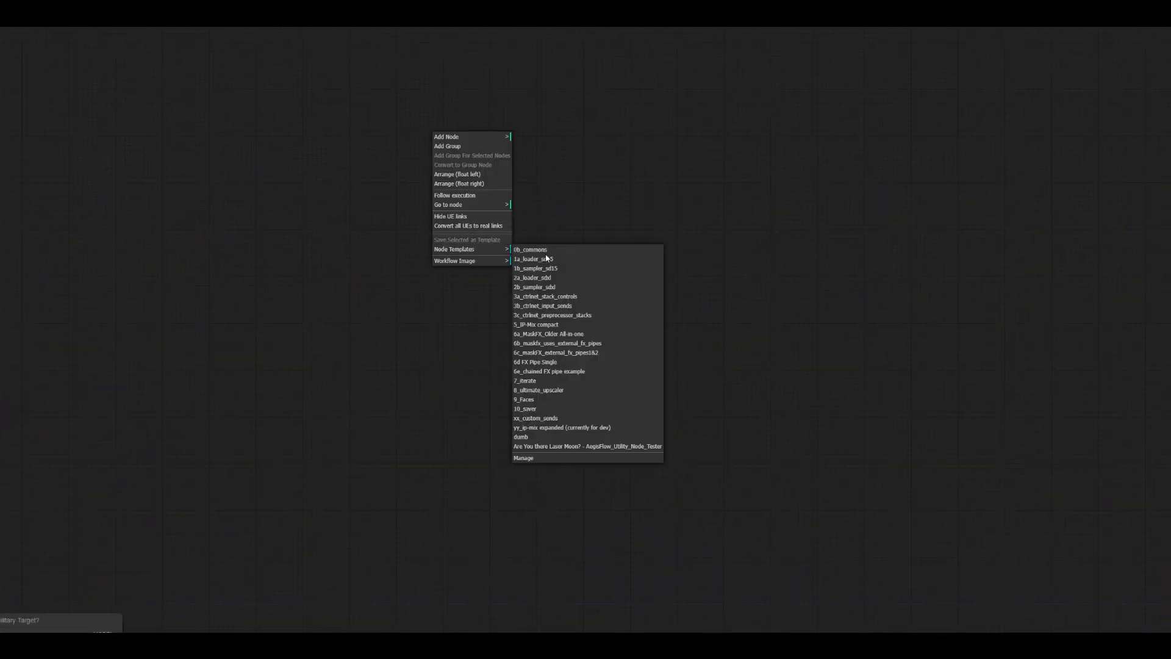
{"action": "left_click", "coordinate": [530, 249]}
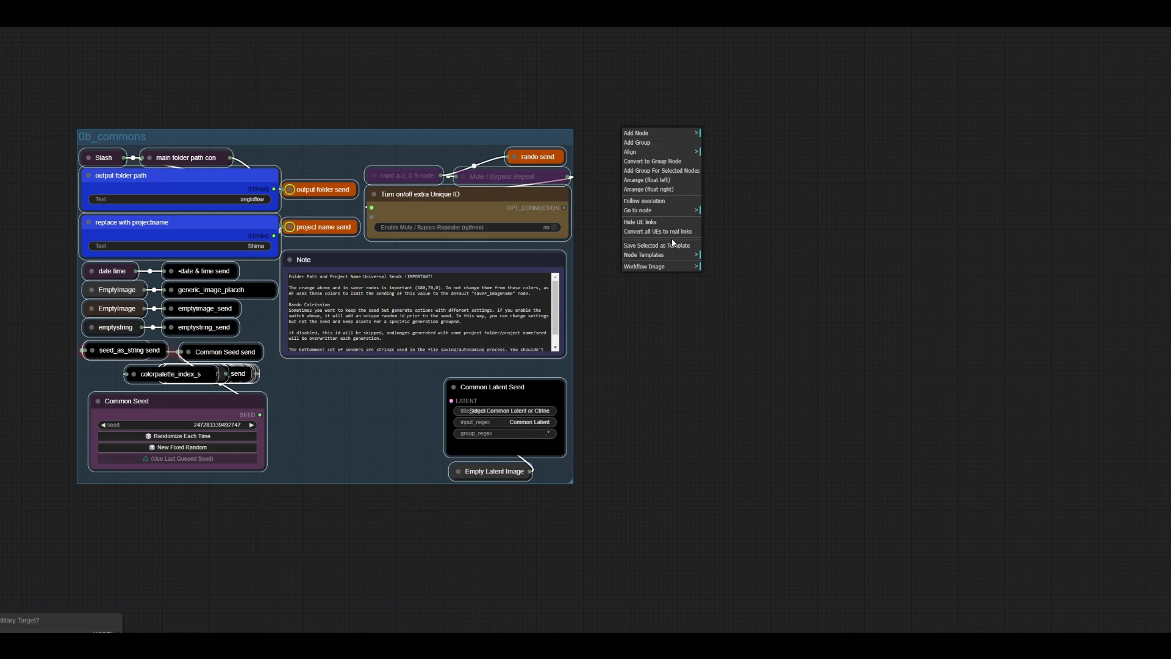
{"action": "mouse_move", "coordinate": [645, 254]}
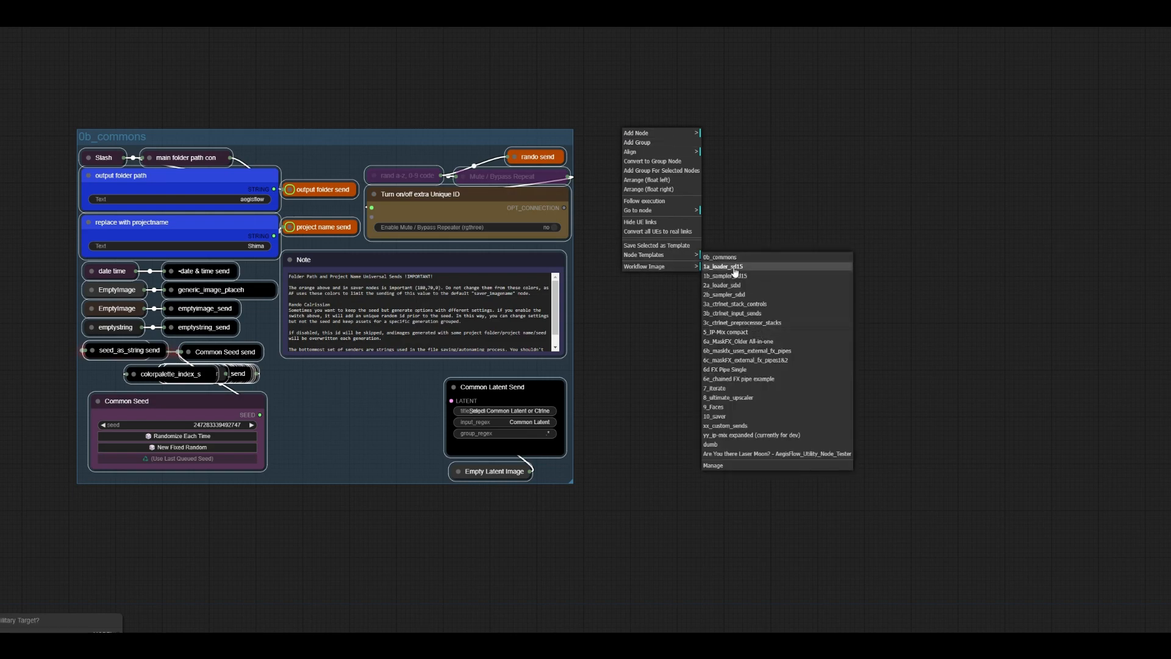
{"action": "left_click", "coordinate": [721, 266]}
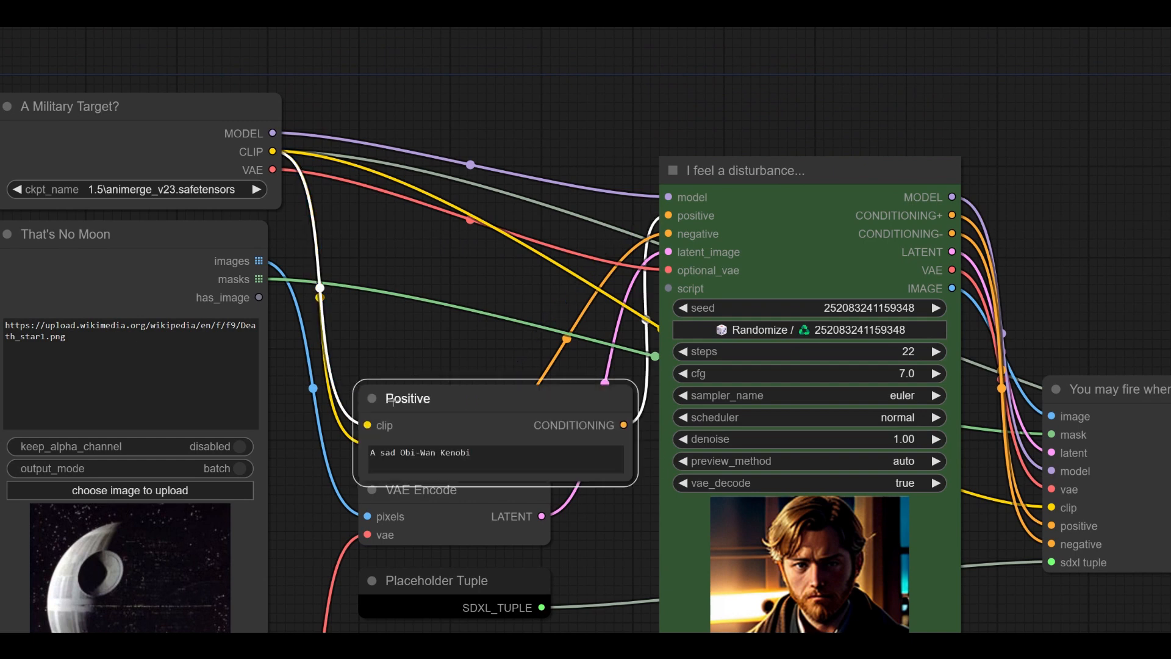
{"action": "left_click", "coordinate": [373, 397]}
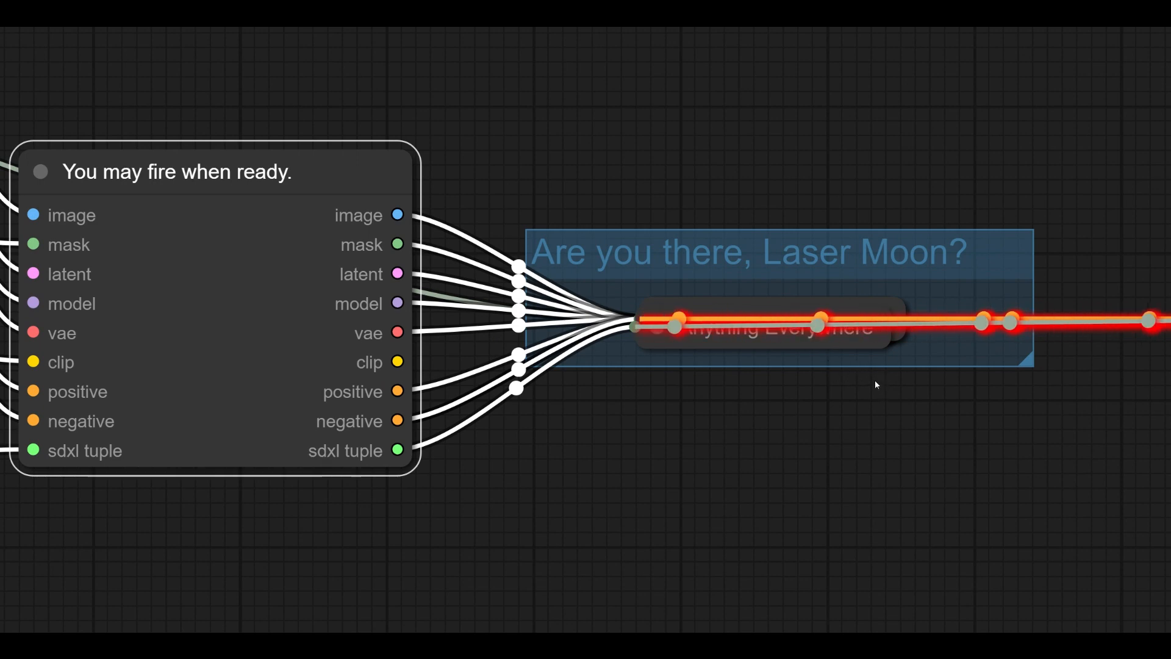
Select the Anything Everywhere node and reposition the aegisflow Multi_Pass node relative to the laser bus.
{"action": "left_click_drag", "start_coordinate": [877, 384], "coordinate": [718, 272]}
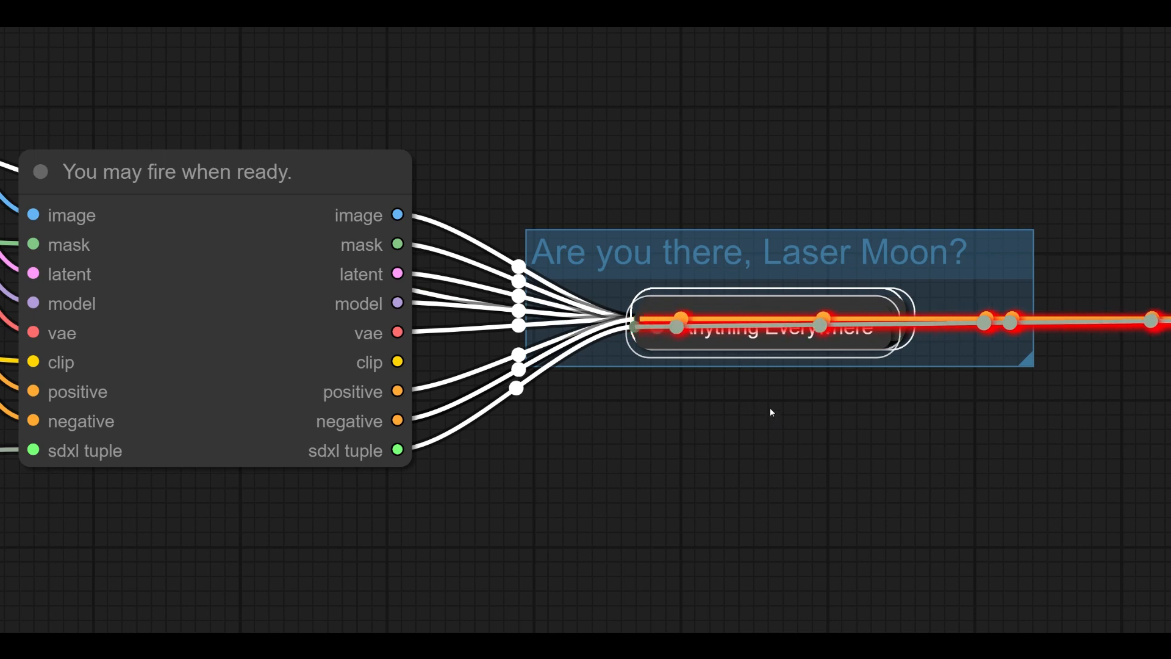
{"action": "right_click", "coordinate": [771, 413]}
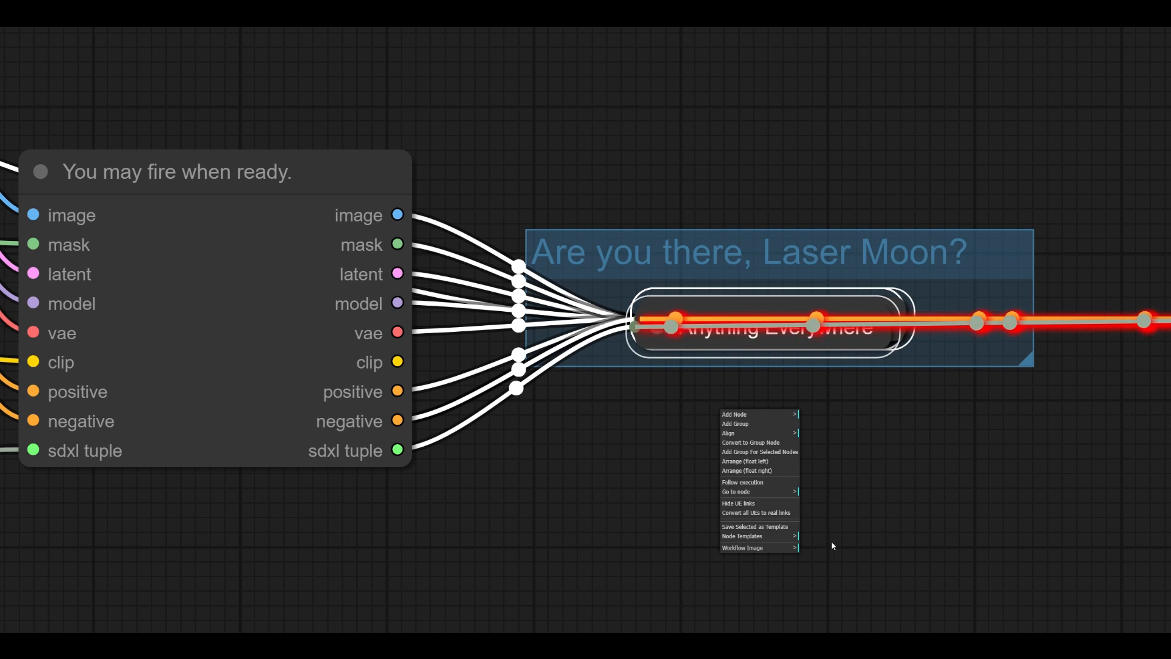
{"action": "mouse_move", "coordinate": [954, 417]}
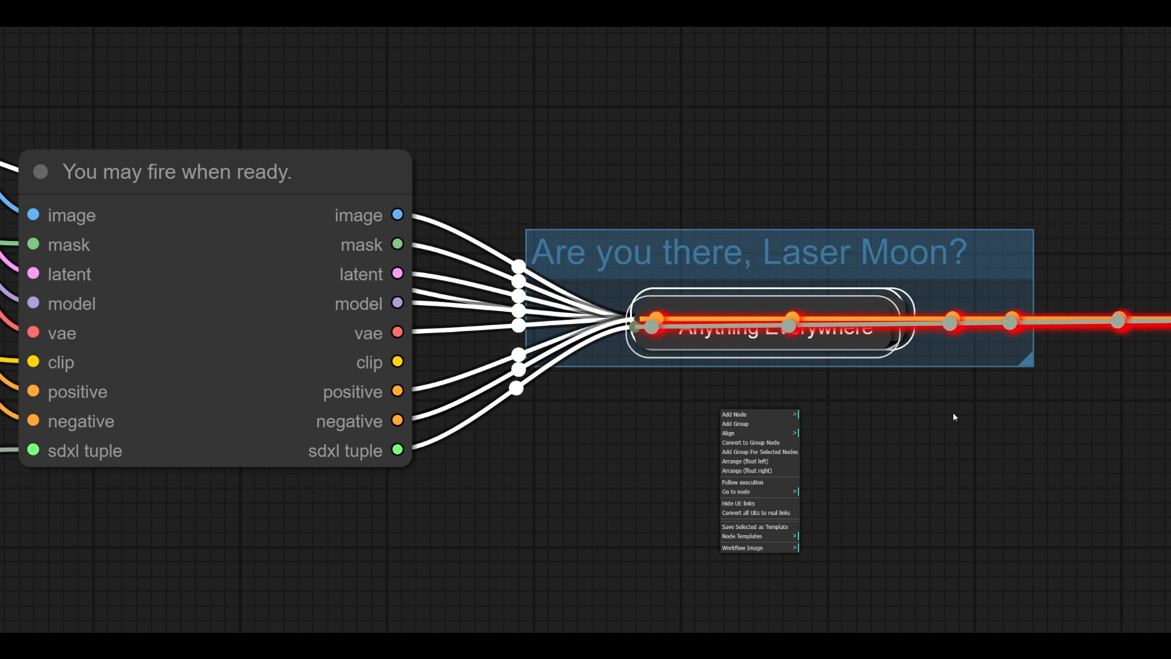
{"action": "left_click", "coordinate": [954, 417]}
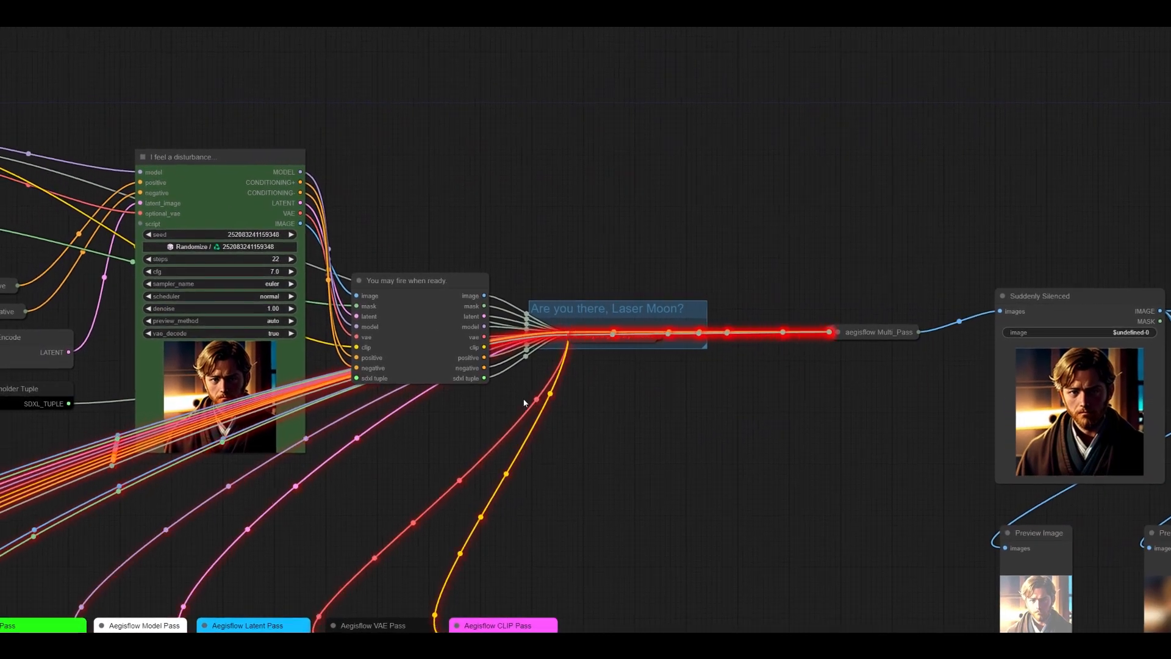
{"action": "mouse_move", "coordinate": [941, 265]}
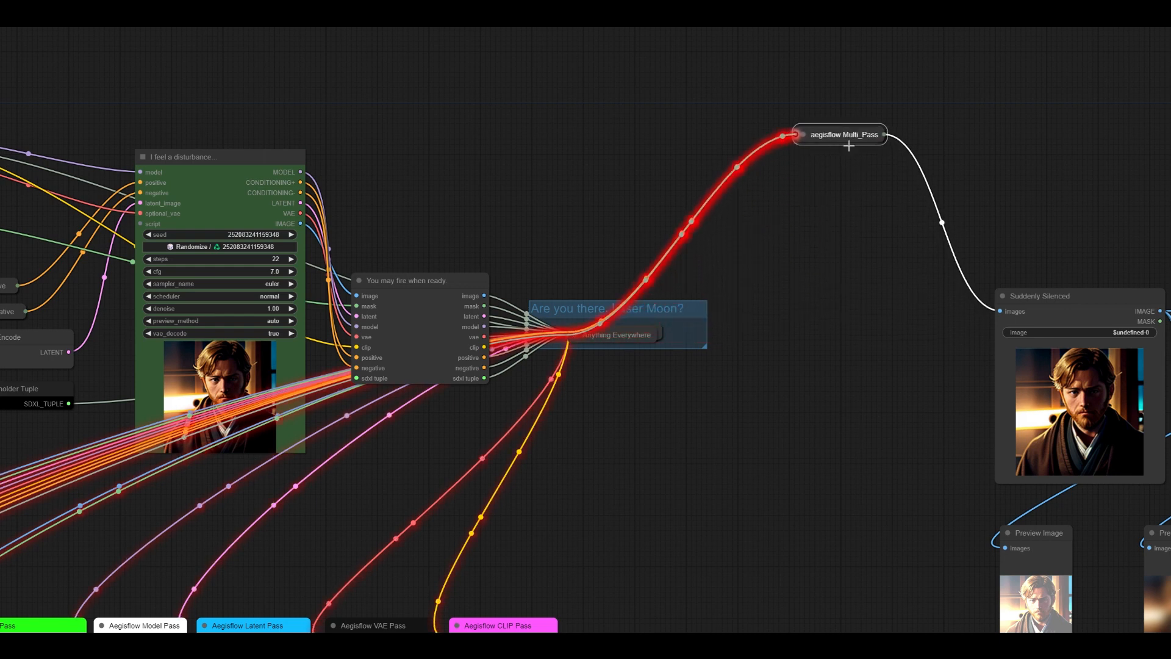
{"action": "left_click_drag", "start_coordinate": [841, 134], "coordinate": [852, 327]}
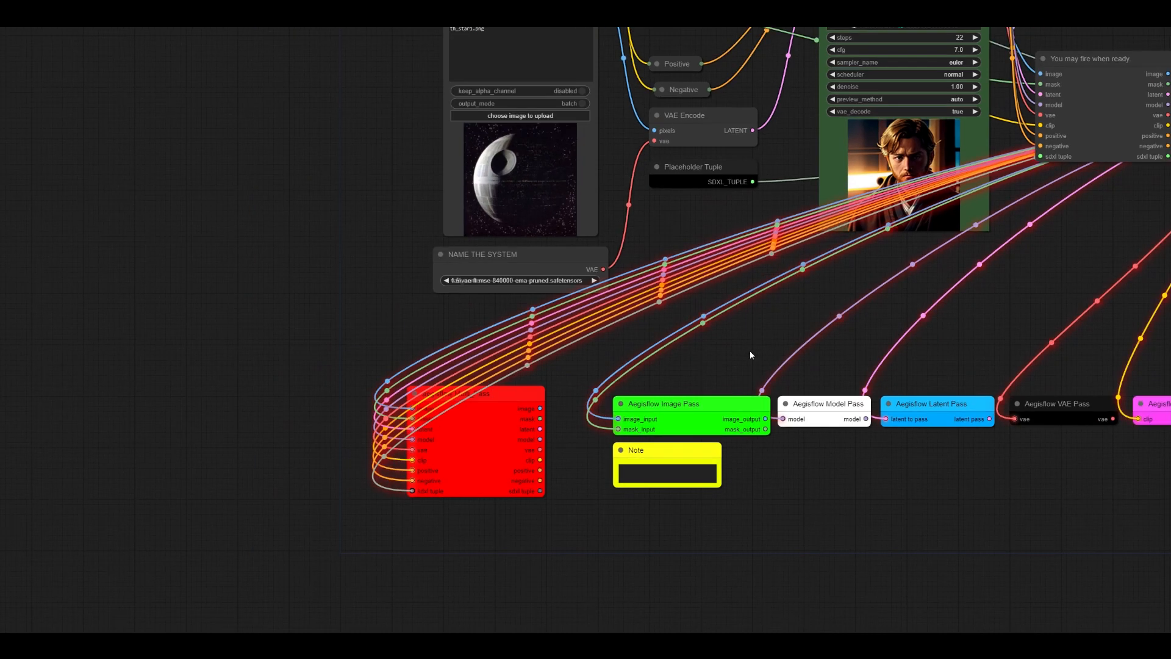
{"action": "scroll", "scroll_direction": "down", "scroll_amount": 3}
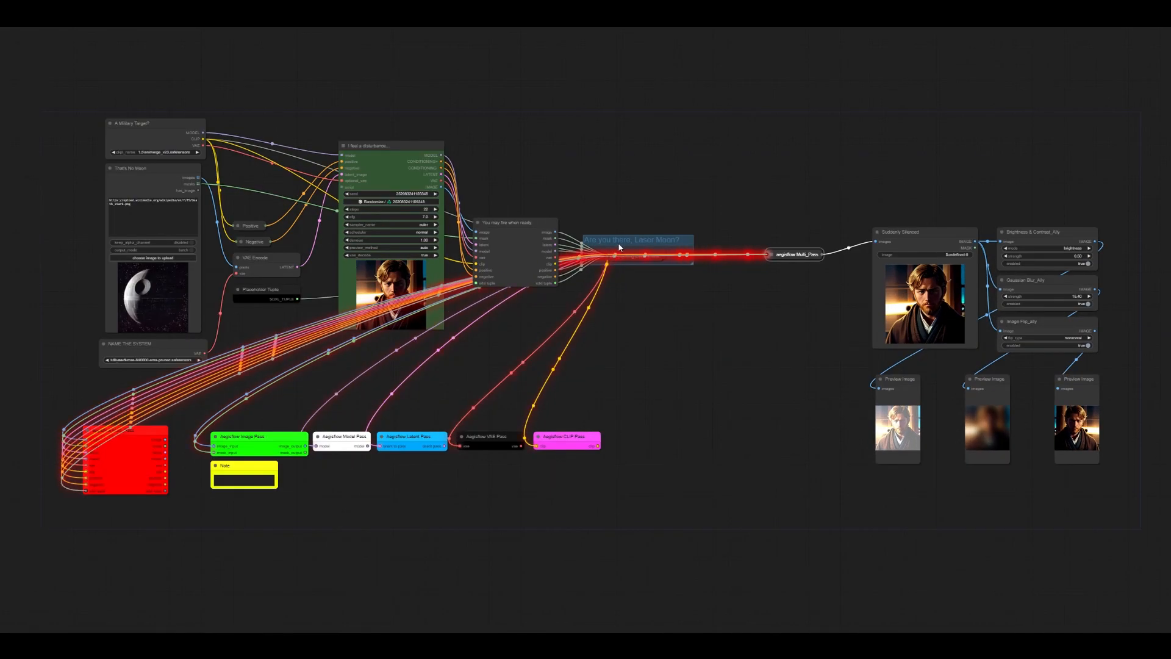
{"action": "mouse_move", "coordinate": [729, 361]}
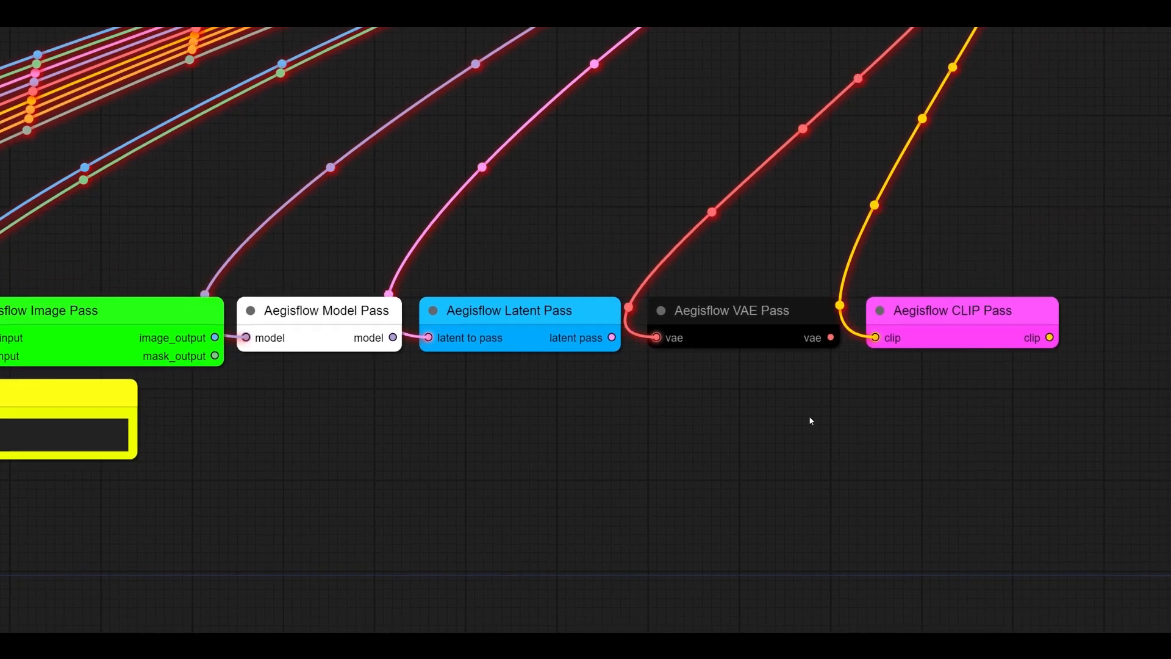
{"action": "scroll", "scroll_direction": "down", "scroll_amount": 3}
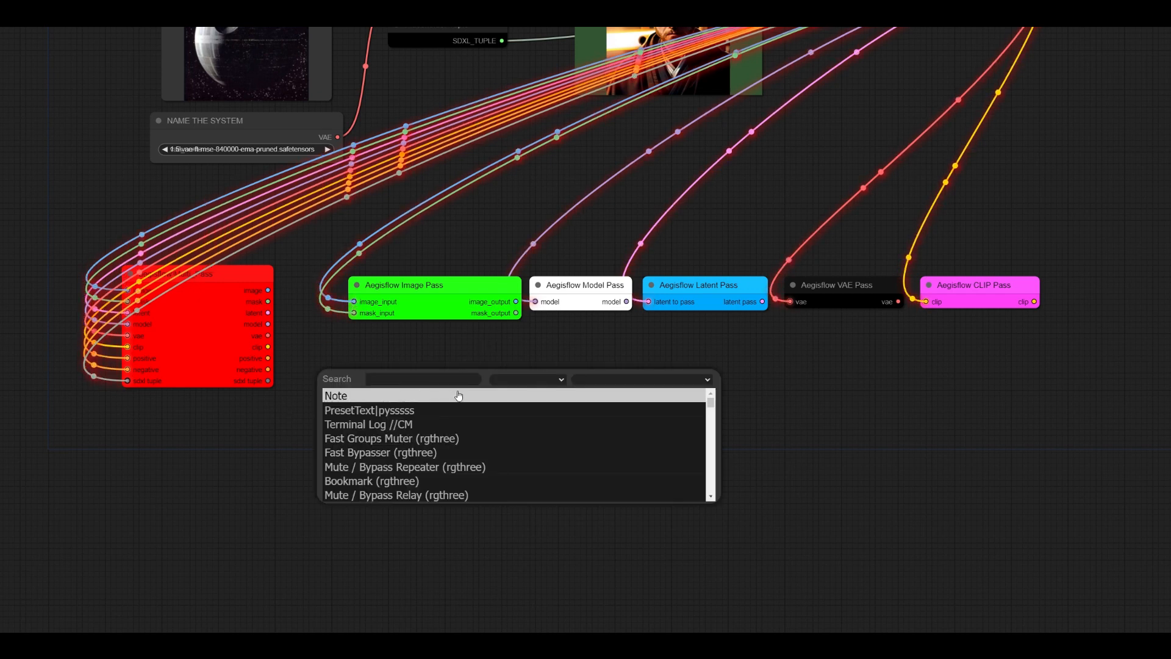
Add a Load Image (as Mask) node under the red node and start a link from its MASK output.
{"action": "type", "text": "loa"}
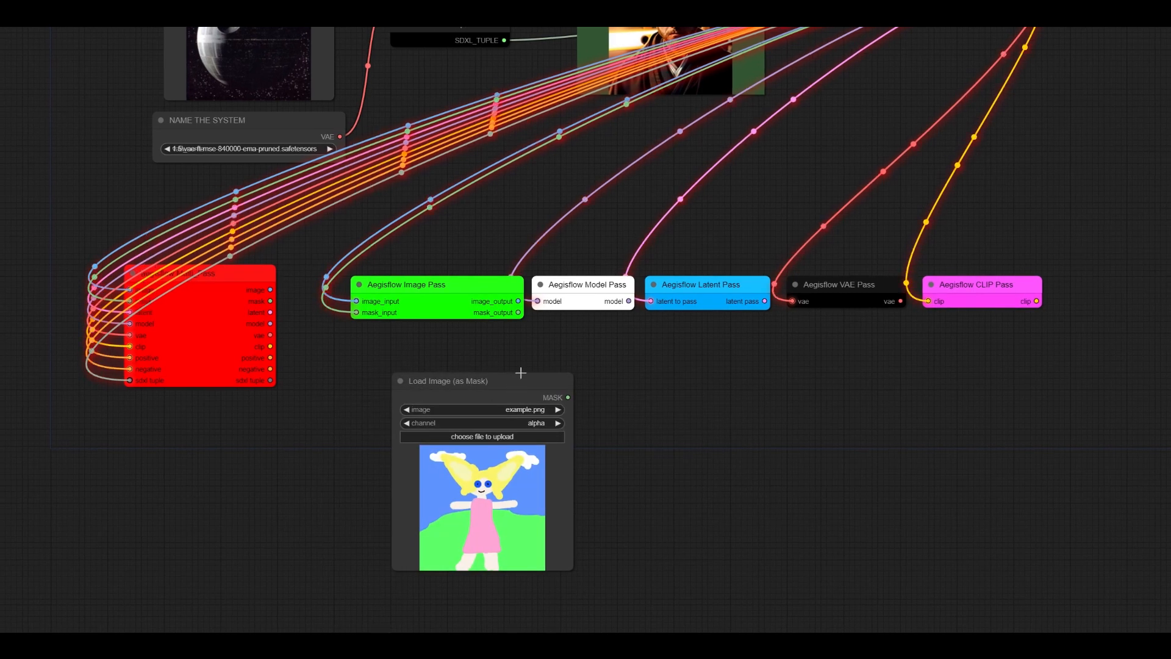
{"action": "left_click_drag", "start_coordinate": [448, 380], "coordinate": [238, 420]}
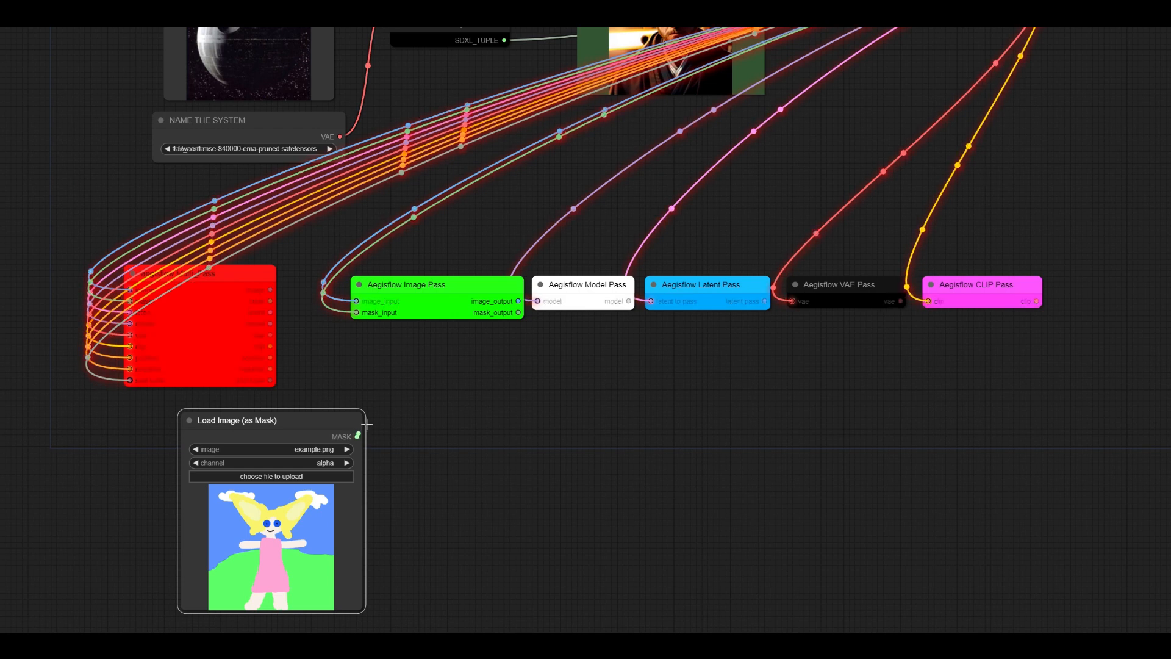
{"action": "left_click_drag", "start_coordinate": [358, 437], "coordinate": [358, 301]}
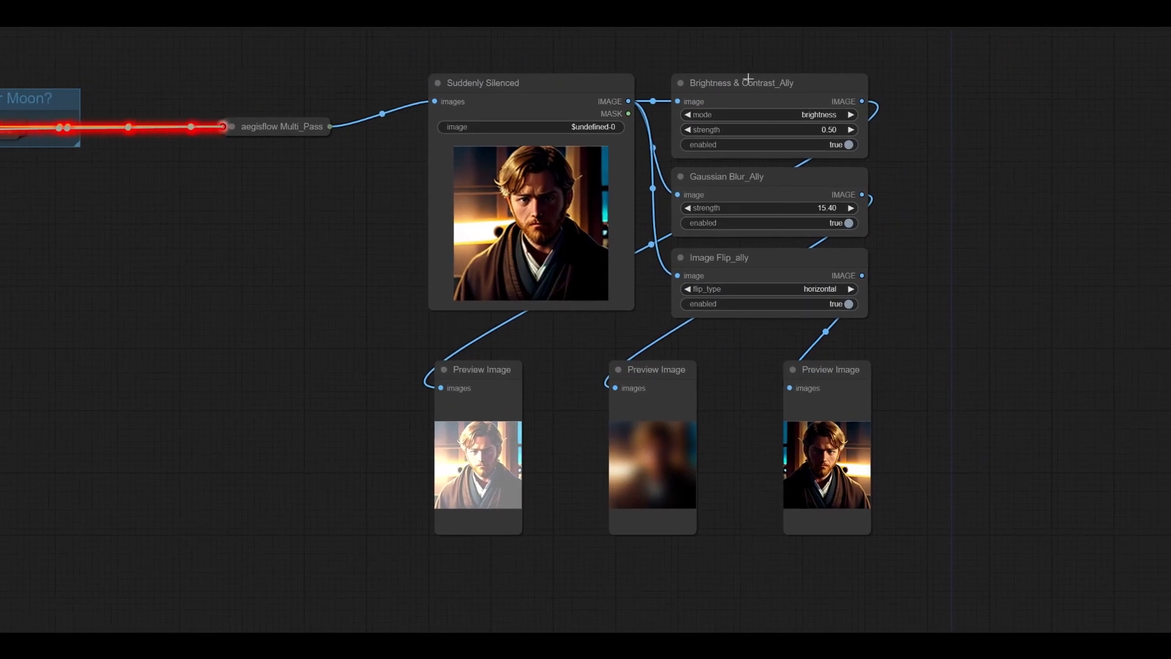
{"action": "left_click", "coordinate": [848, 144]}
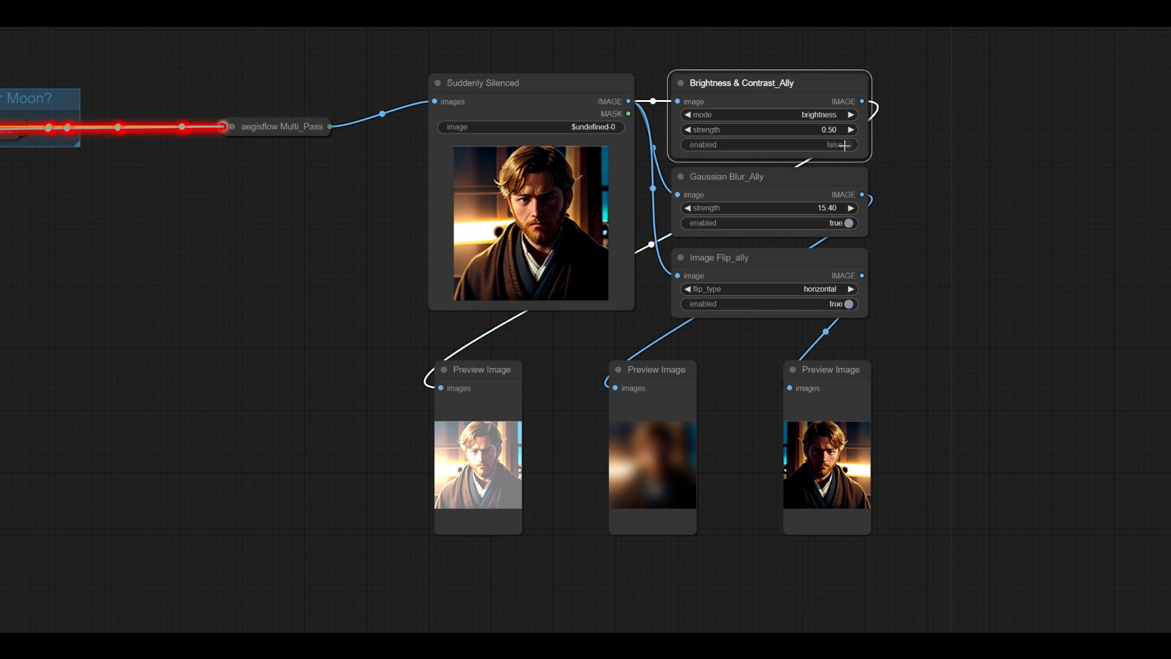
{"action": "left_click", "coordinate": [848, 144]}
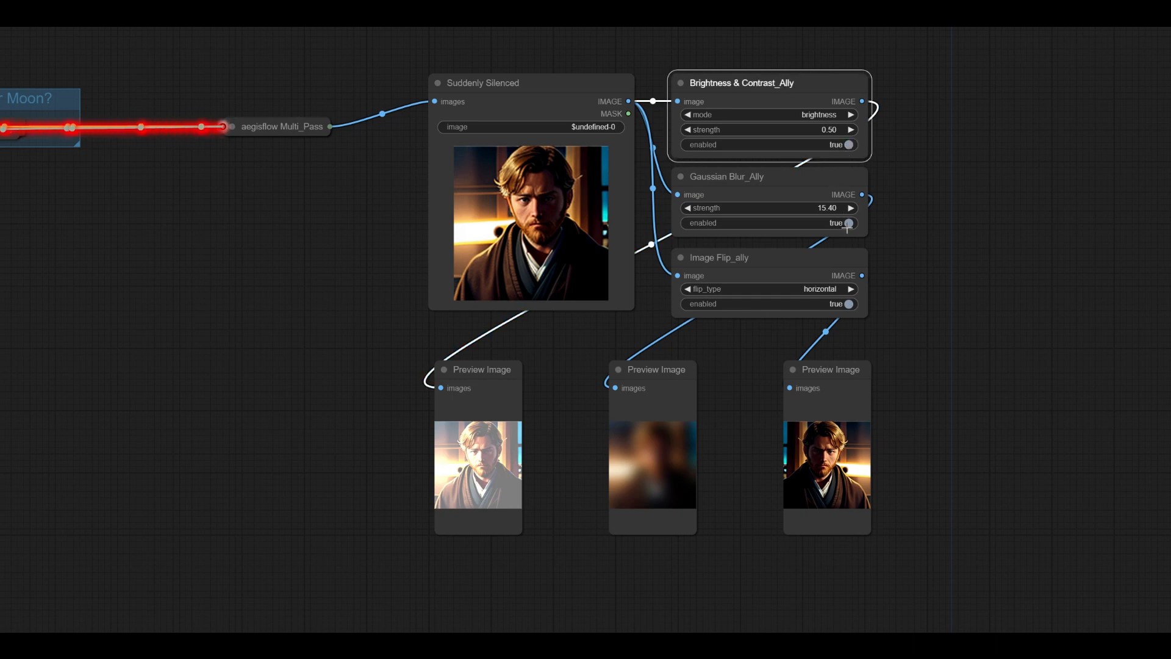
{"action": "left_click", "coordinate": [848, 304]}
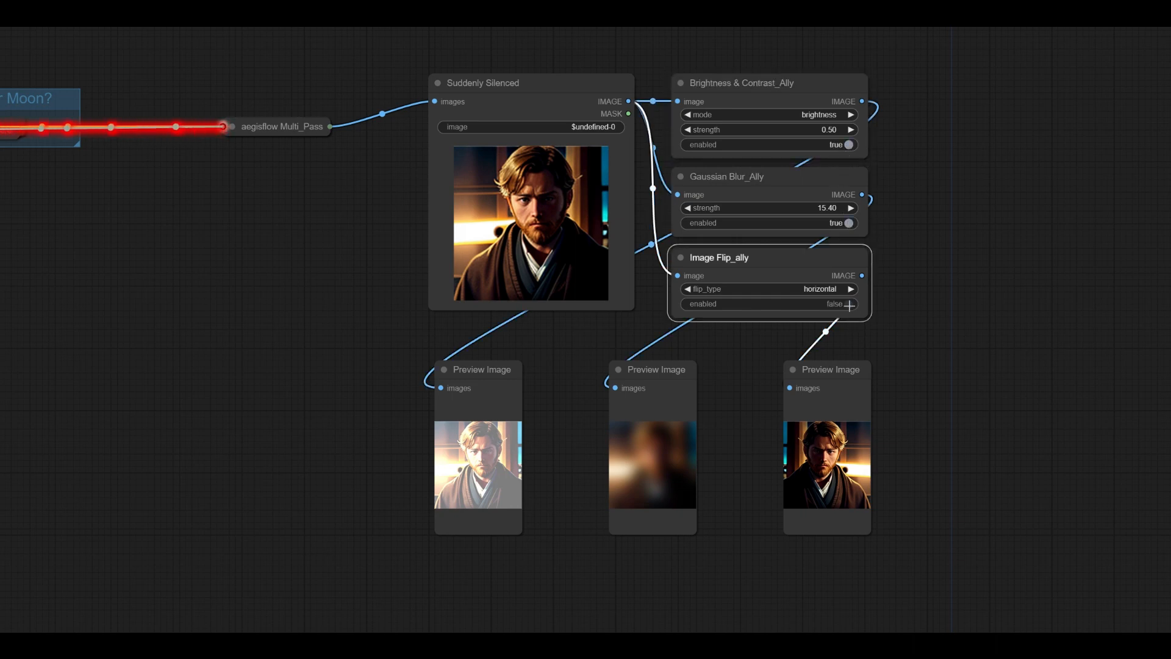
{"action": "left_click", "coordinate": [849, 304]}
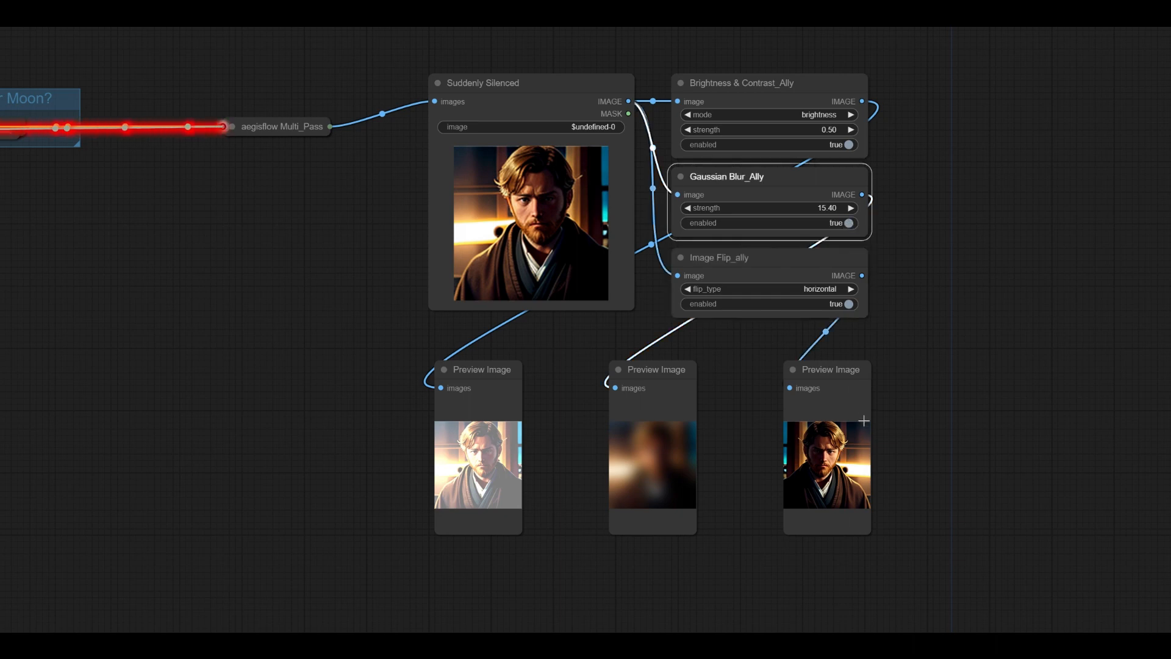